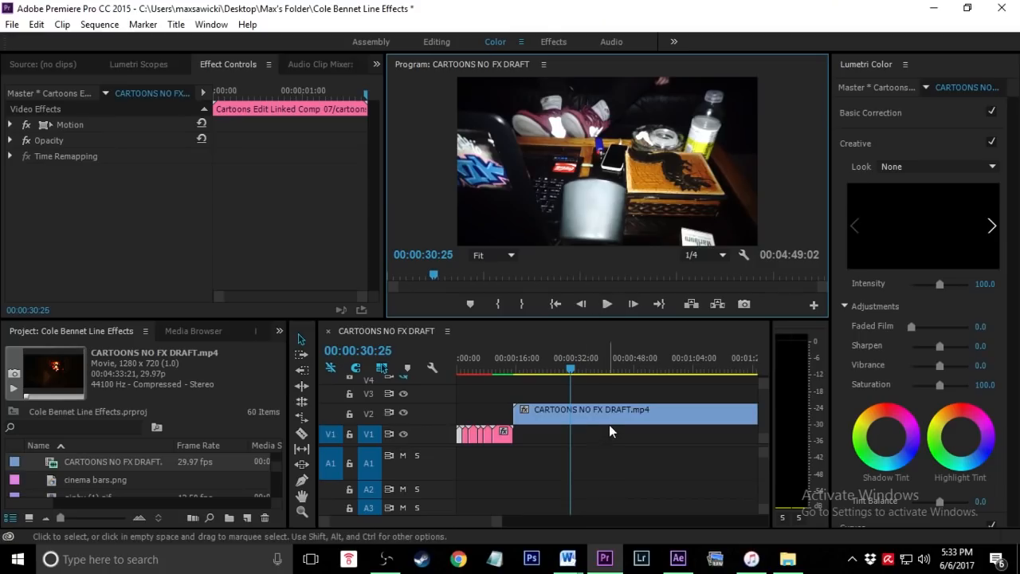
Razor the V2 clip near 37 seconds, select the short piece, and right-click for Replace With After Effects Composition.
click(635, 414)
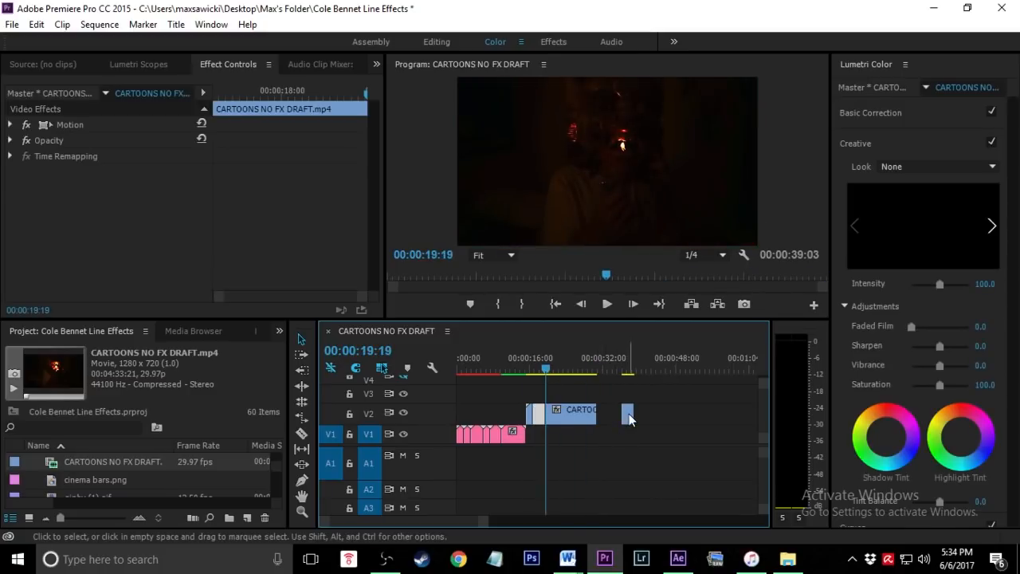
click(618, 368)
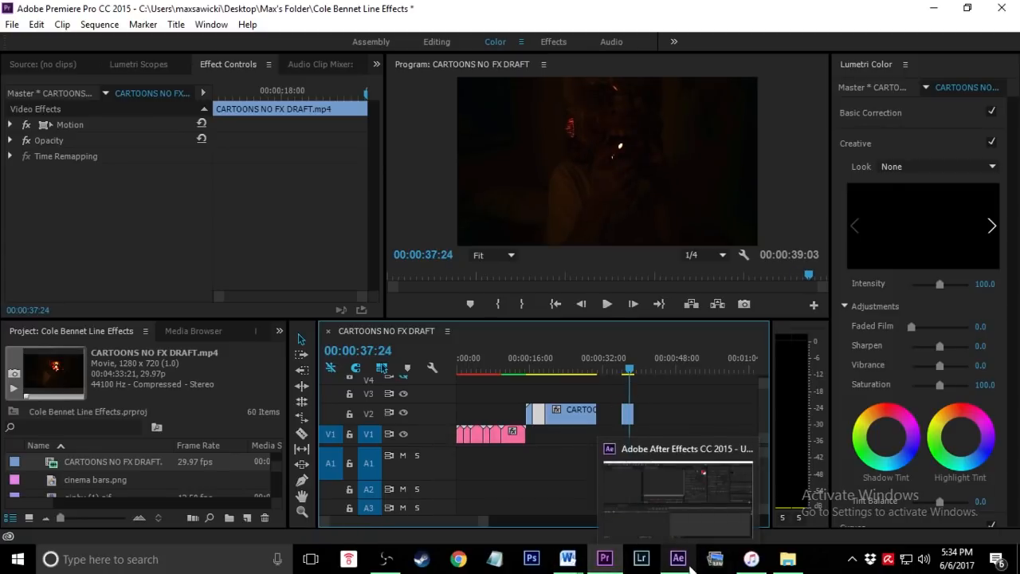
click(678, 558)
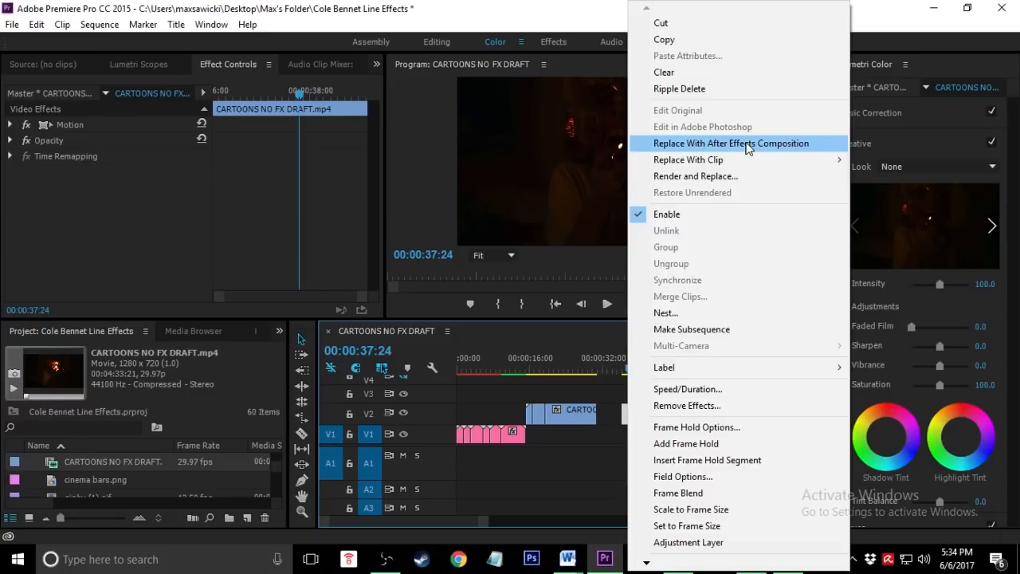
Replace the piece with an After Effects composition saved as 'cole bennet line effect'.
click(730, 143)
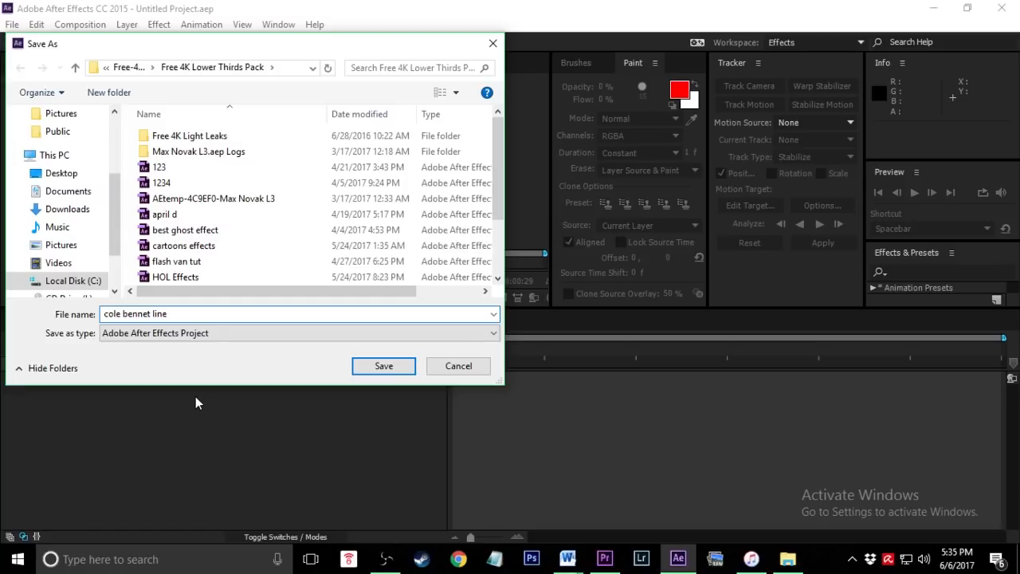
text(effect)
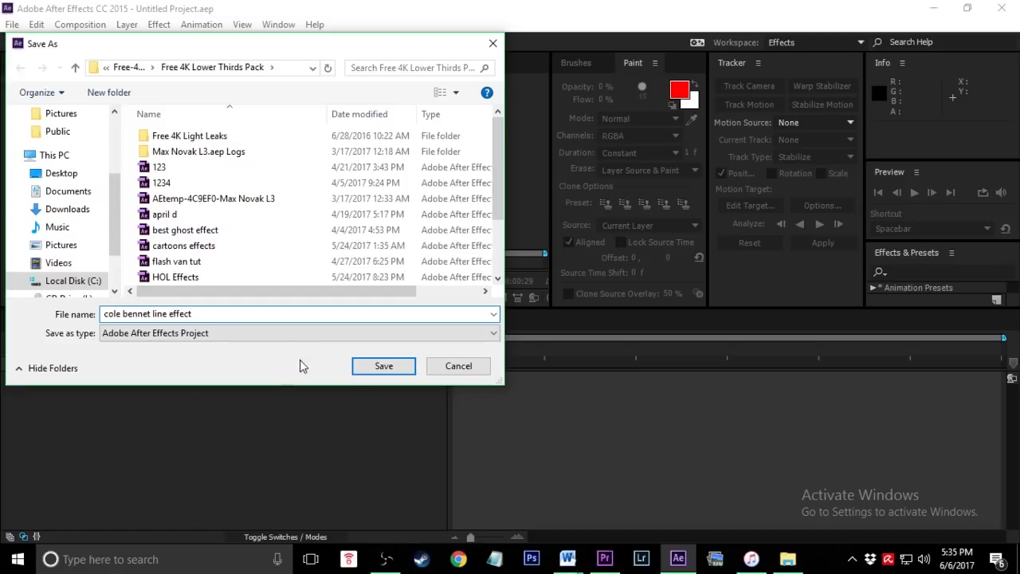
click(383, 365)
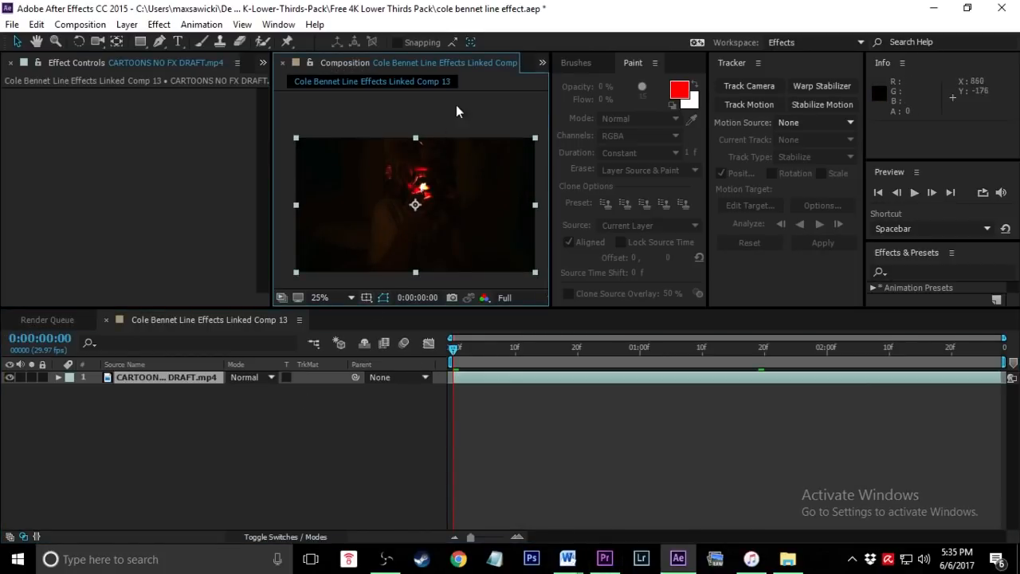
mouse_move(438, 231)
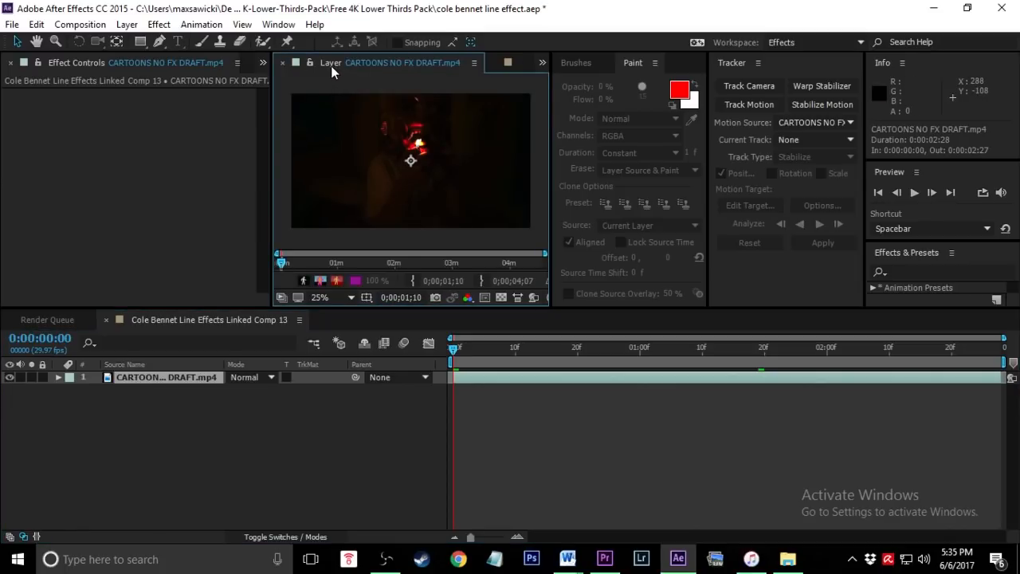
mouse_move(437, 159)
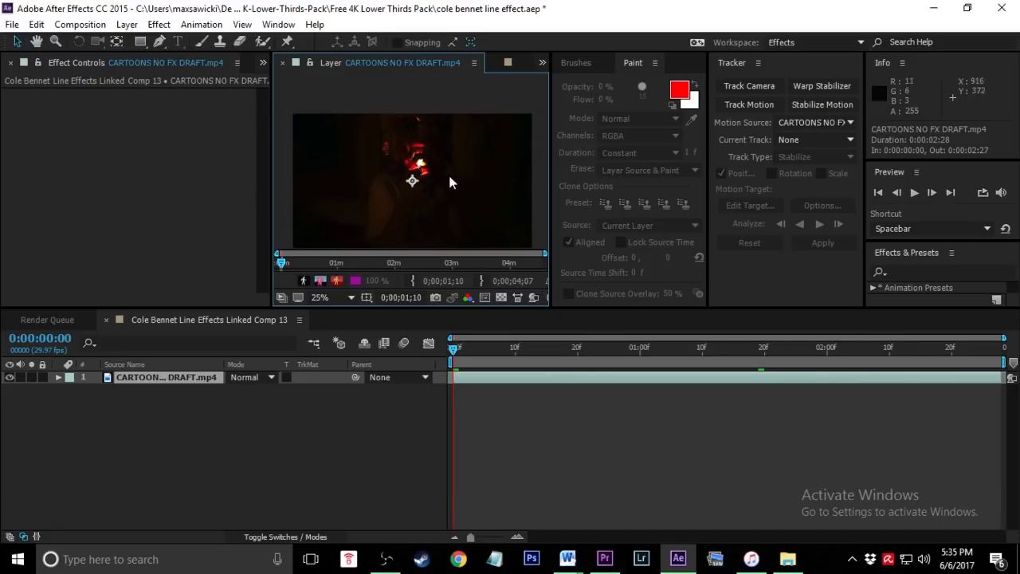
mouse_move(201, 41)
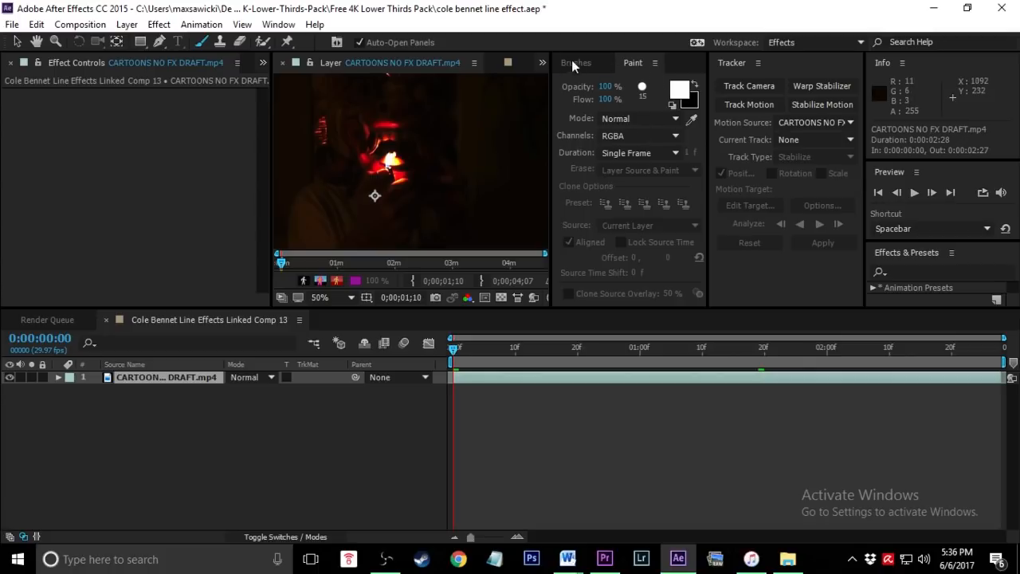
In the Paint panel, set white at 100% opacity with Single Frame duration.
click(575, 63)
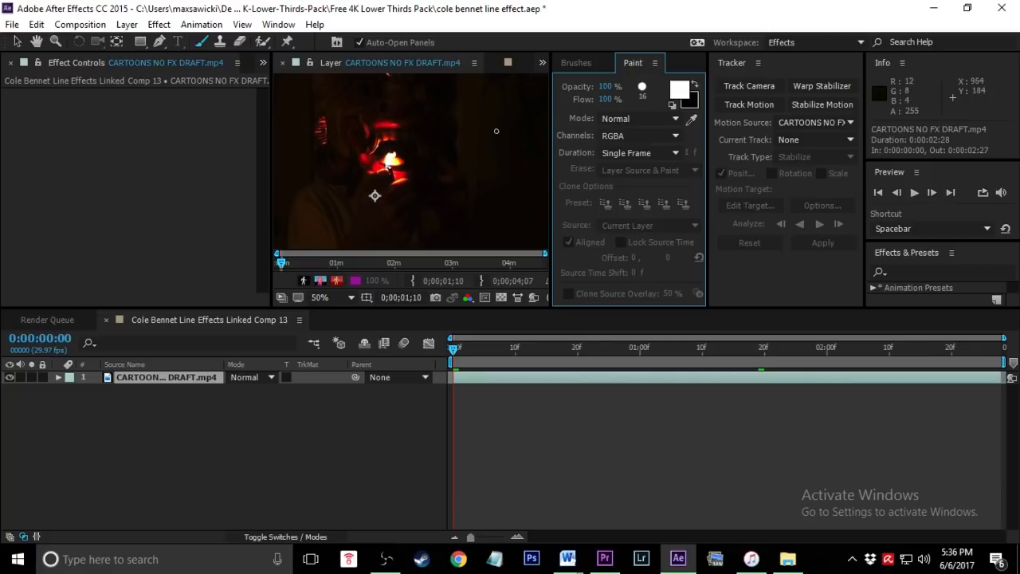
click(321, 296)
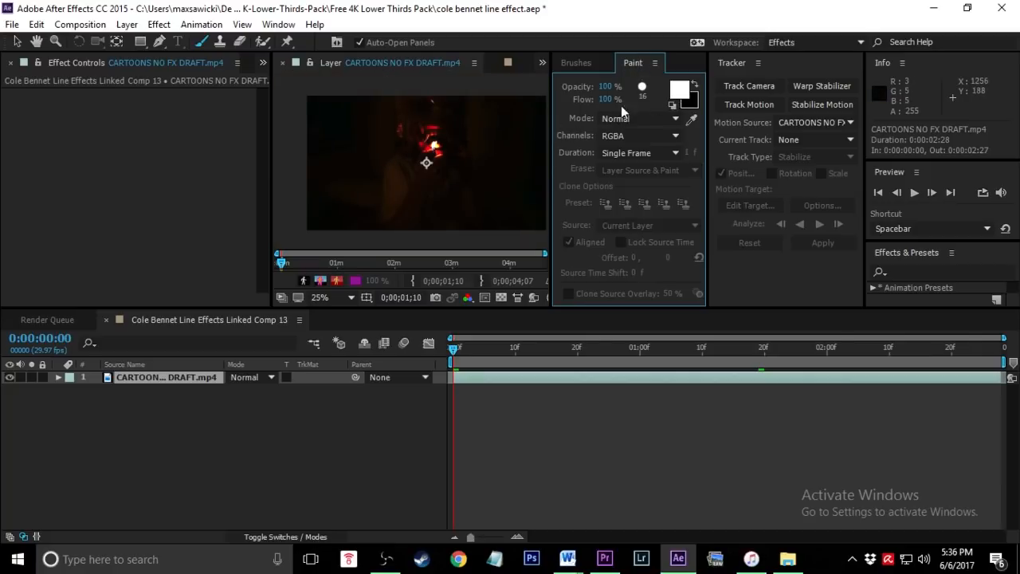
click(341, 298)
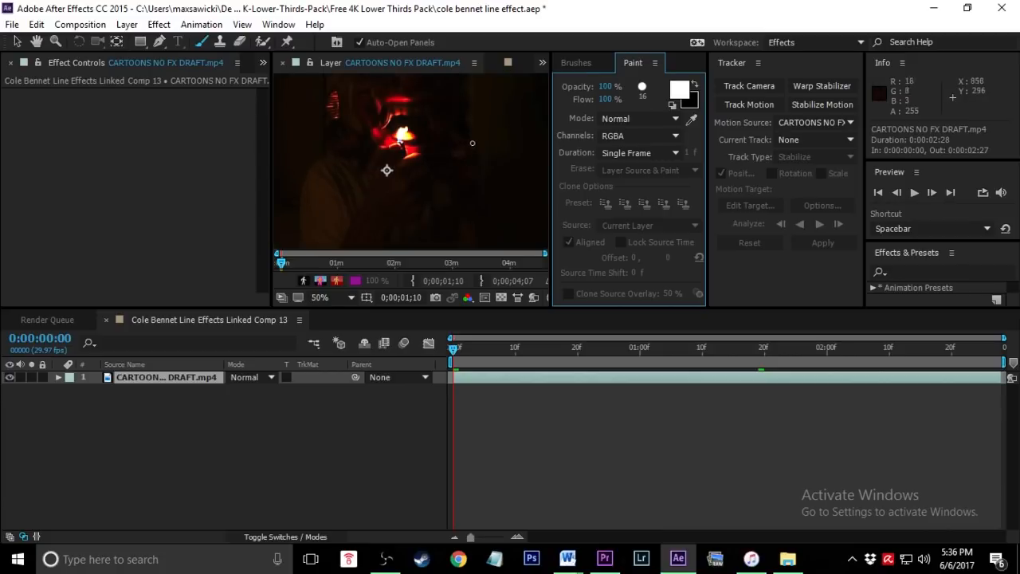
mouse_move(622, 189)
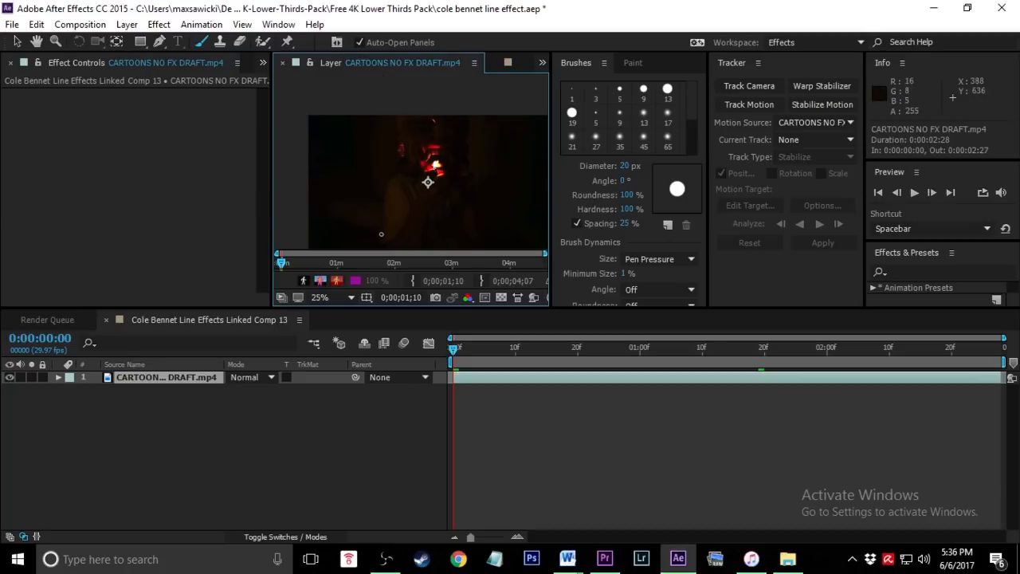
mouse_move(385, 238)
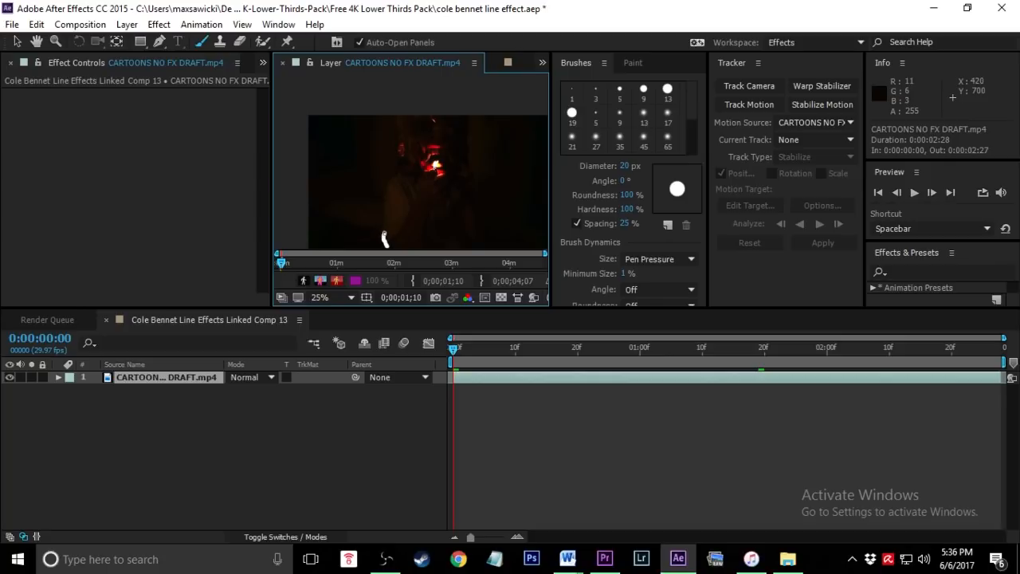
Paint white 20 px strokes on successive frames of the Layer panel, then save the project.
drag(385, 219, 385, 238)
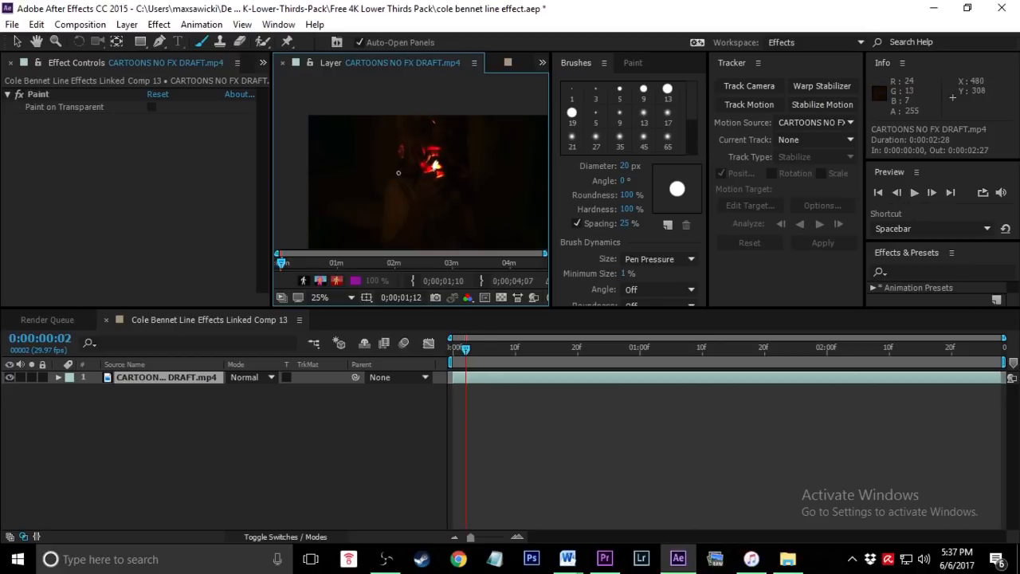
drag(398, 120, 398, 171)
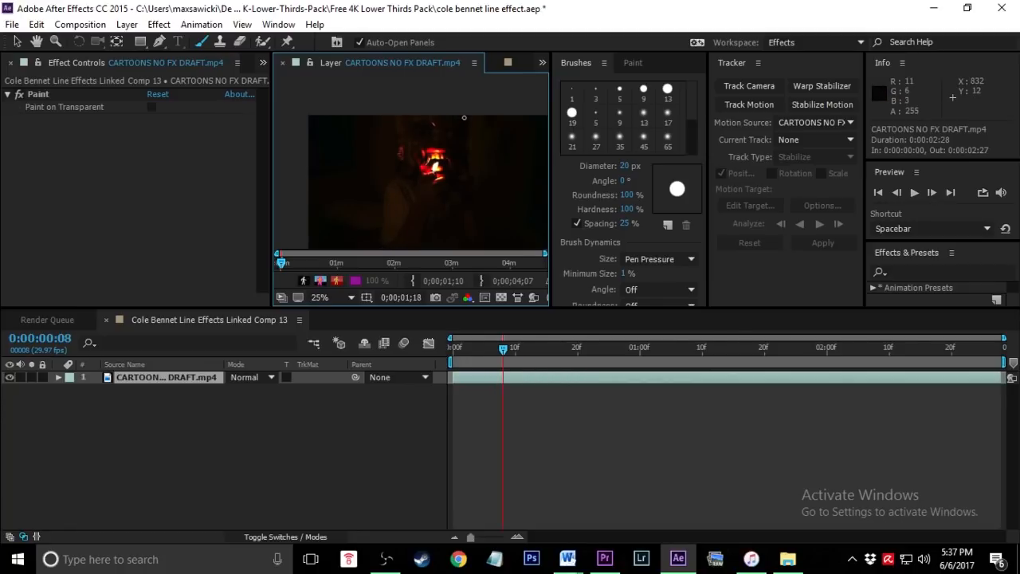
drag(469, 118, 478, 247)
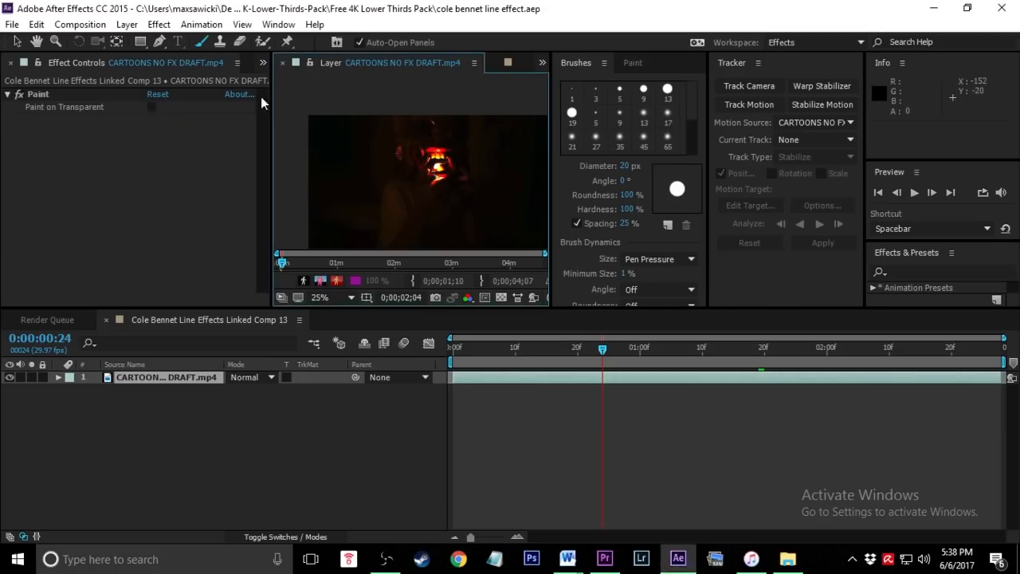
click(12, 24)
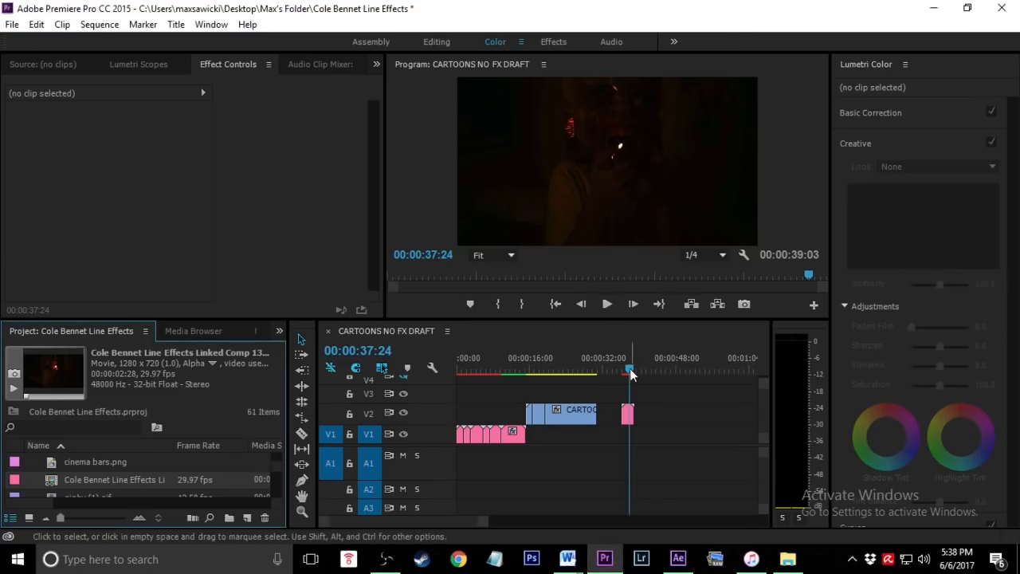
Scrub the Premiere playhead back to 00:00:36:15 to see the painted line, toggling After Effects briefly.
click(623, 368)
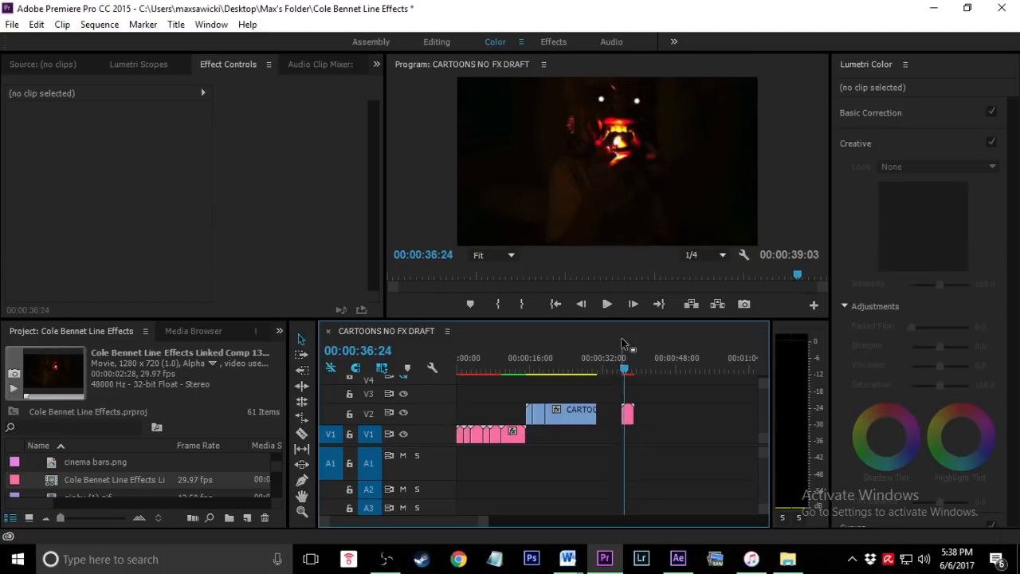
click(607, 304)
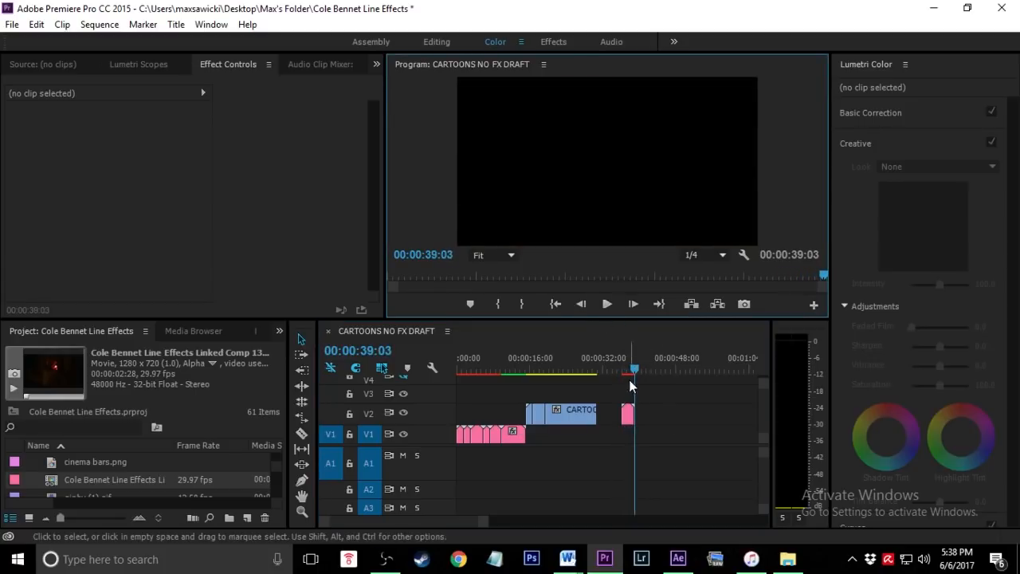
drag(633, 369, 624, 369)
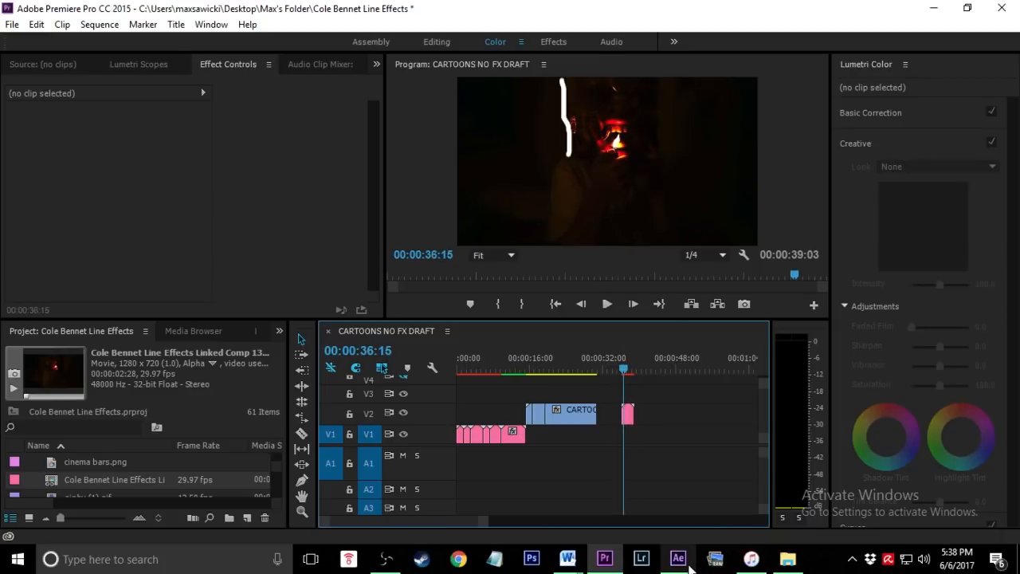
click(679, 558)
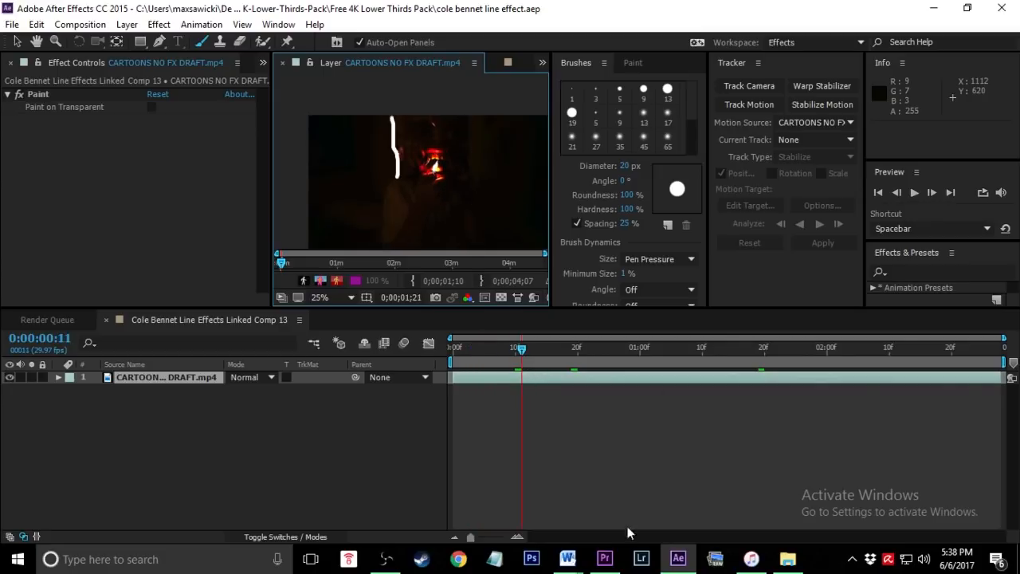
click(604, 558)
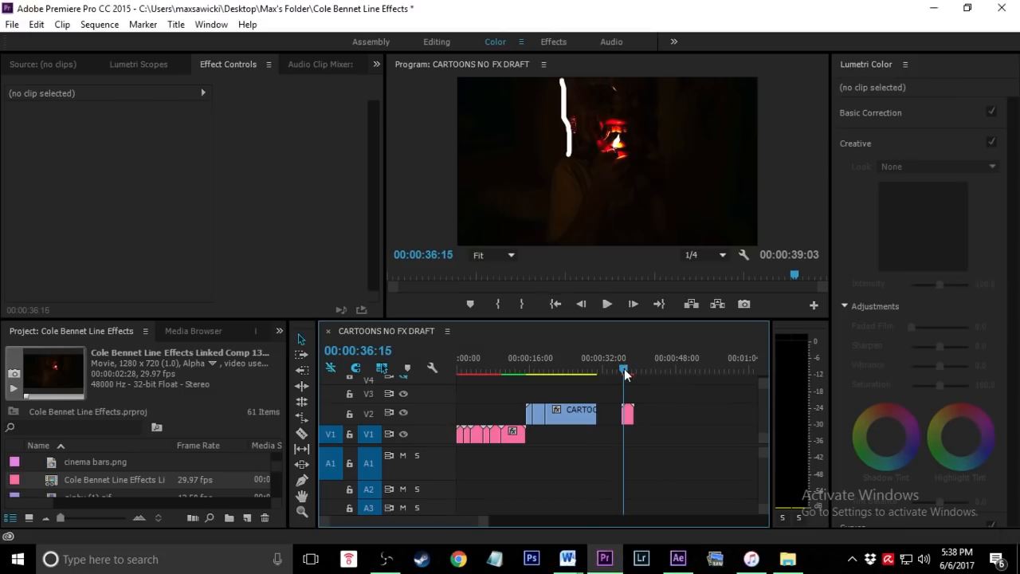
Inspect sequence frames around 00:00:37, then return to the After Effects layer view.
click(607, 304)
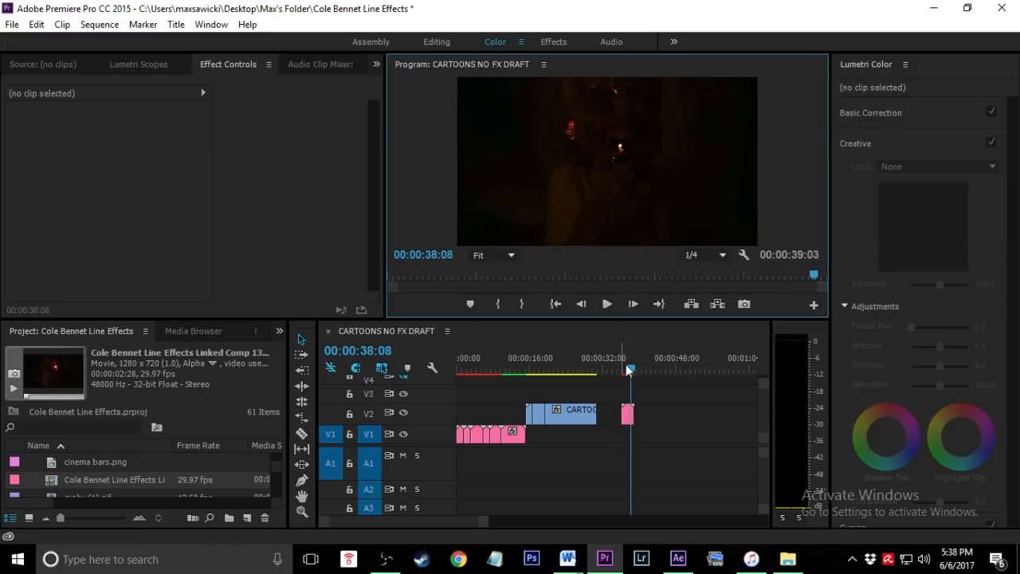
mouse_move(474, 544)
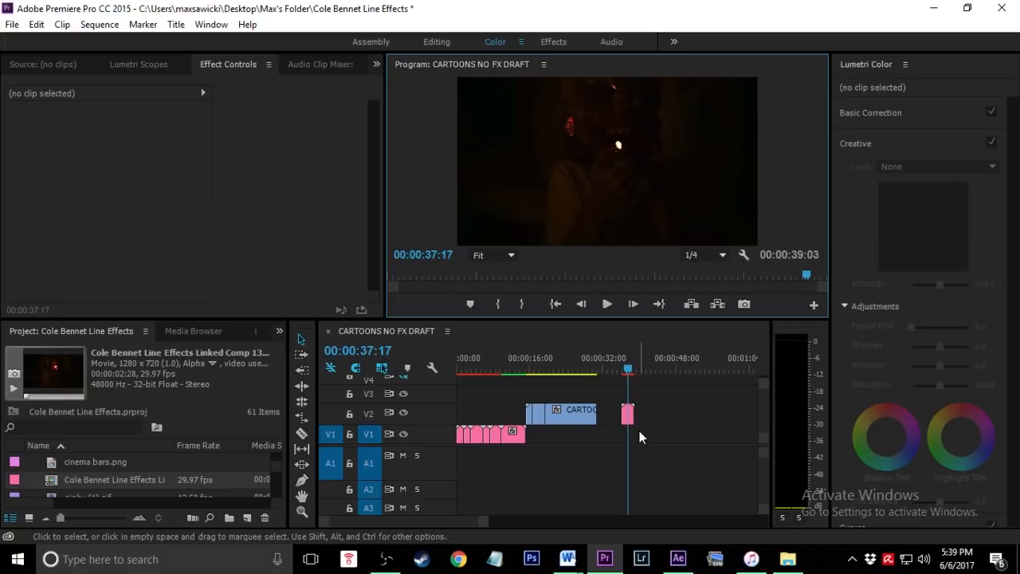
click(619, 369)
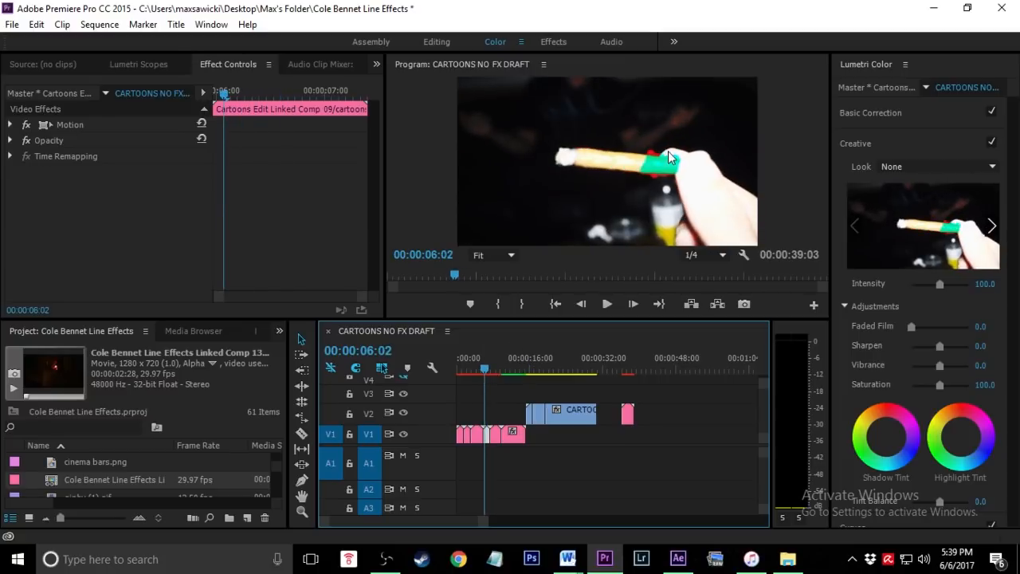
mouse_move(627, 187)
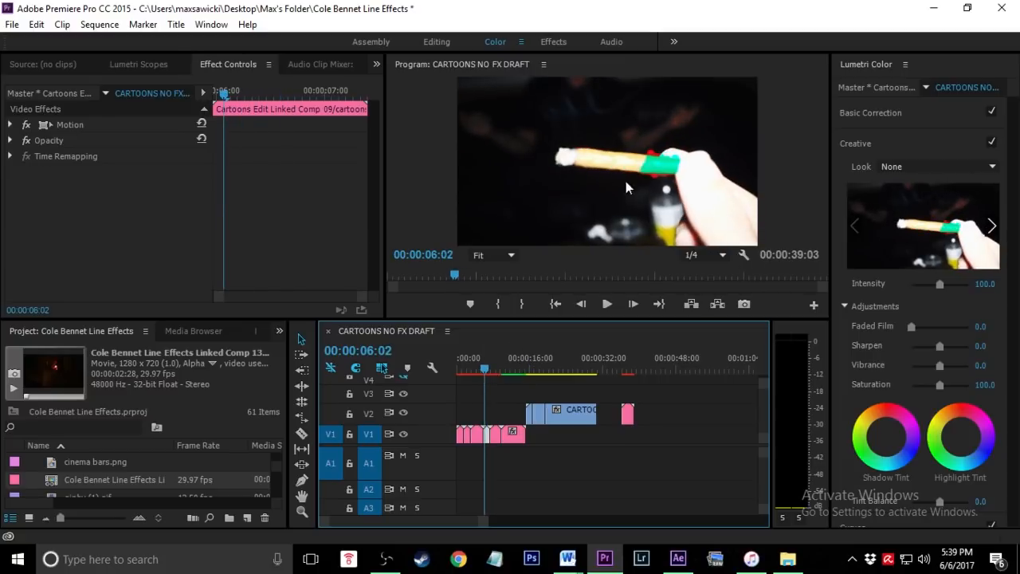
mouse_move(599, 189)
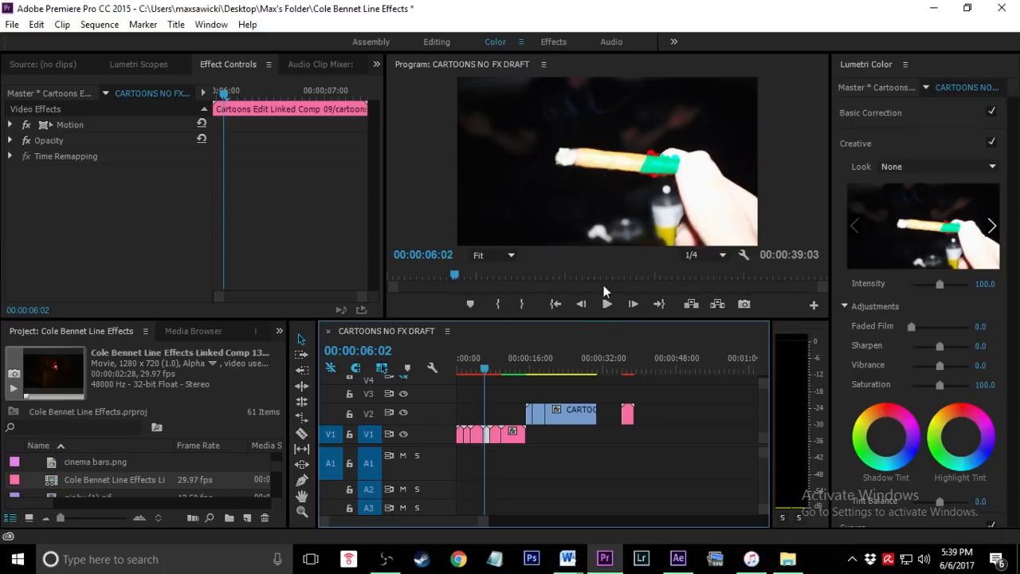
mouse_move(665, 151)
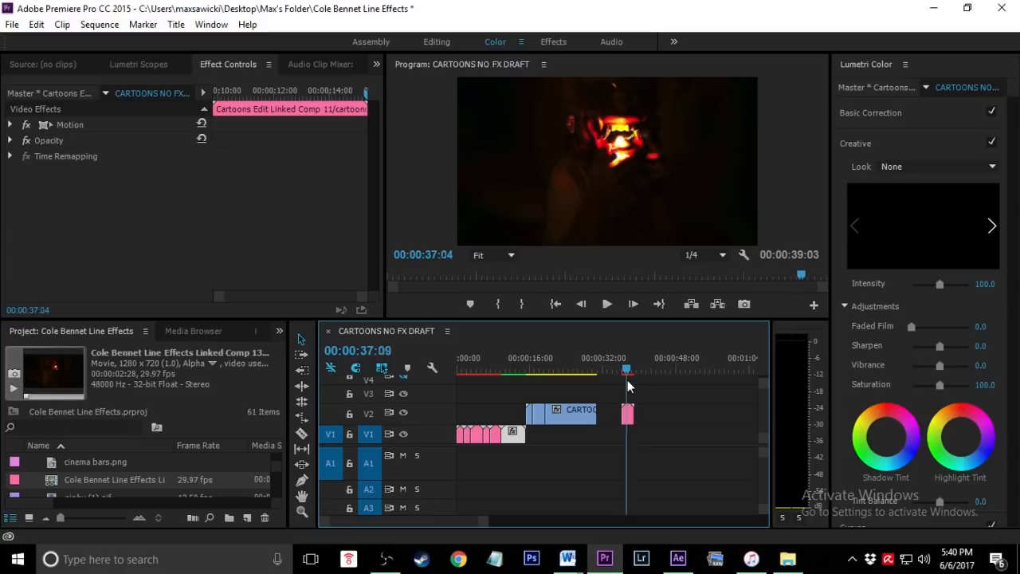
click(678, 559)
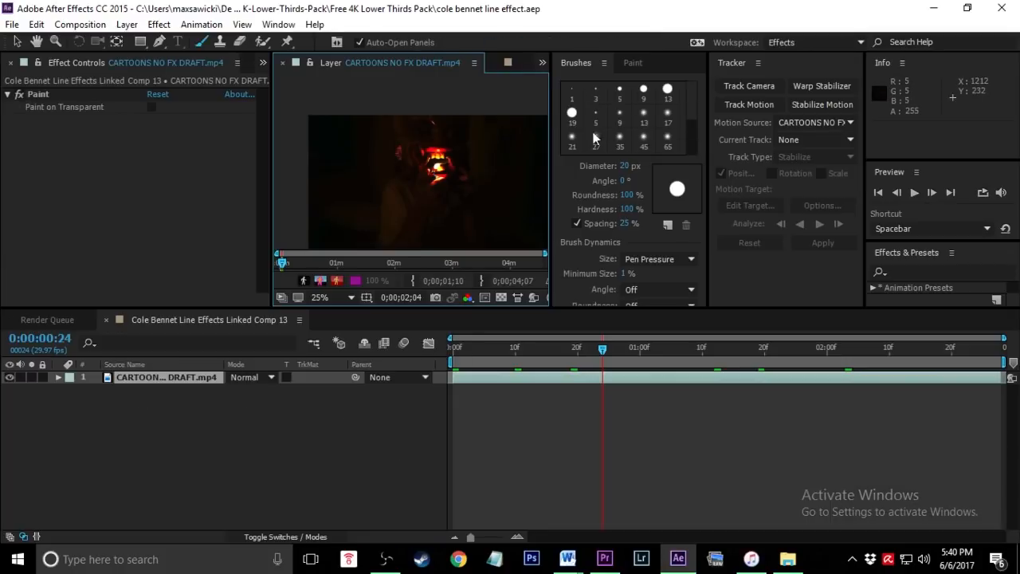
Expand Effects > Paint, set Brush 41–47 to Difference mode, and check in Premiere Pro.
click(632, 62)
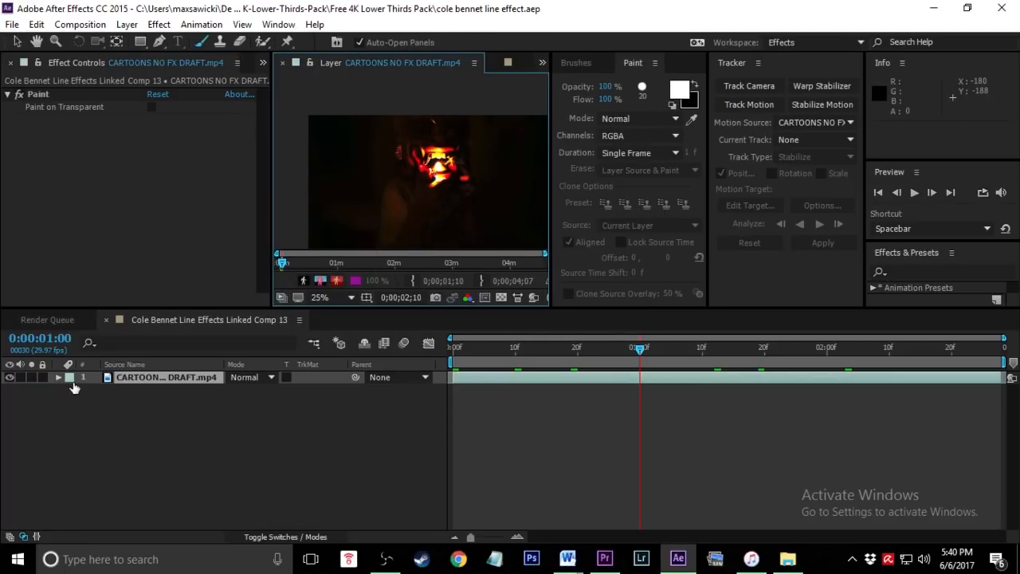
click(59, 377)
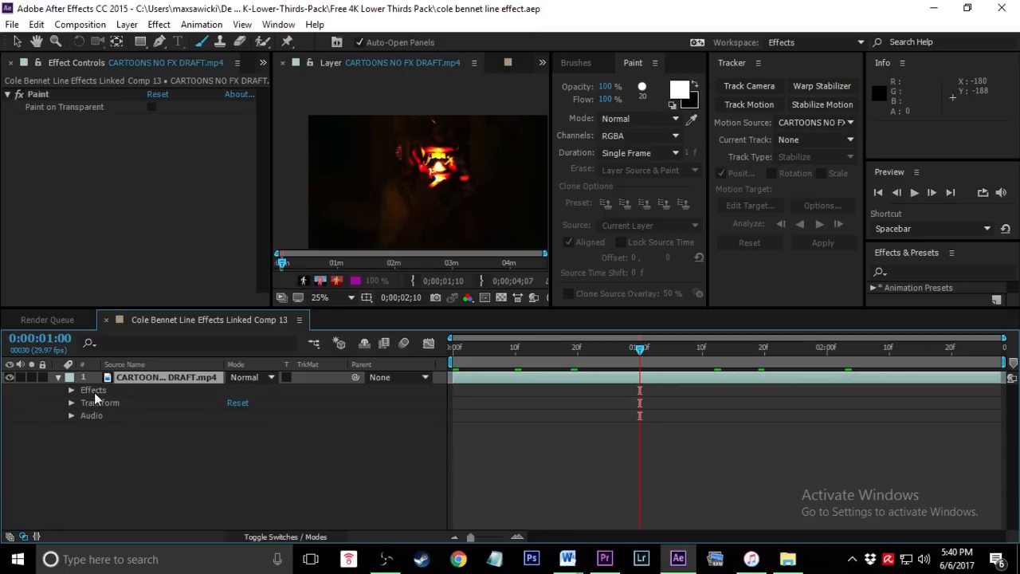
click(71, 390)
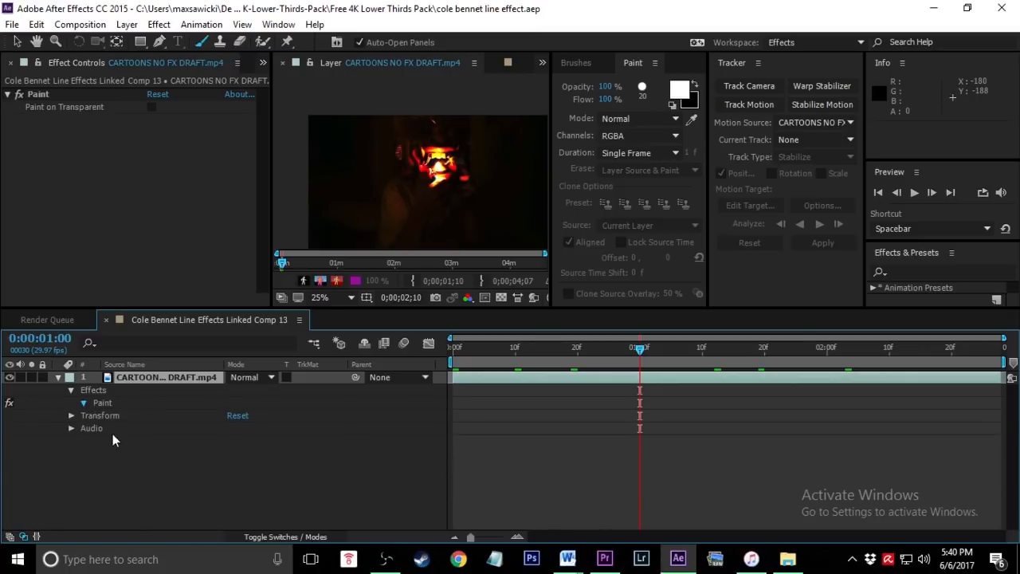
click(82, 402)
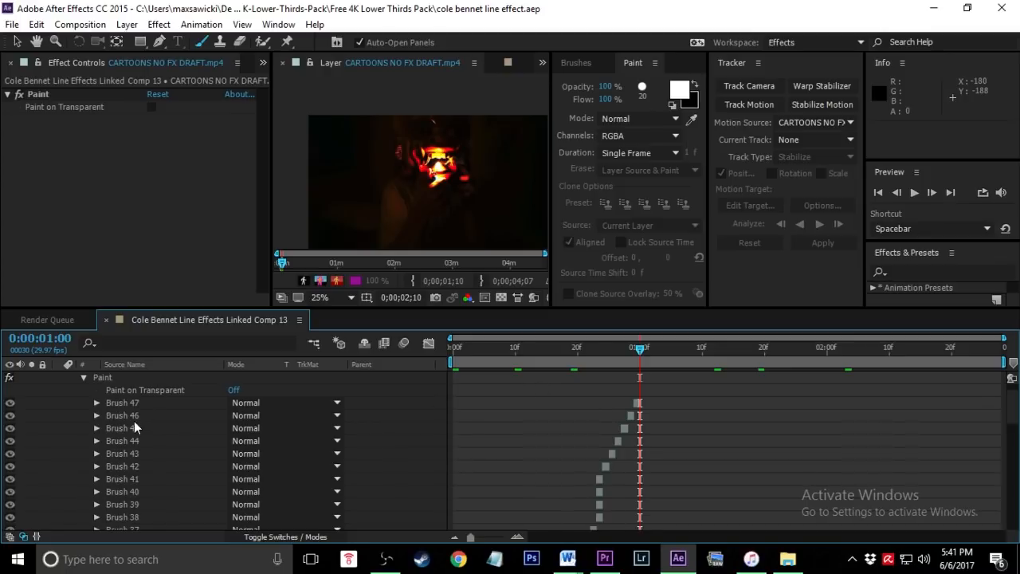
scroll(down, 3)
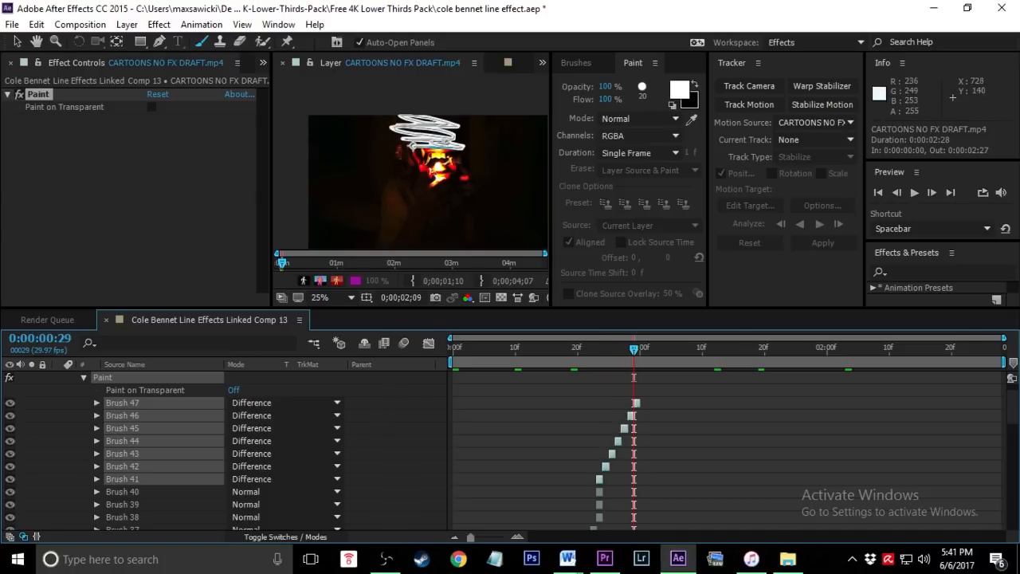
click(604, 558)
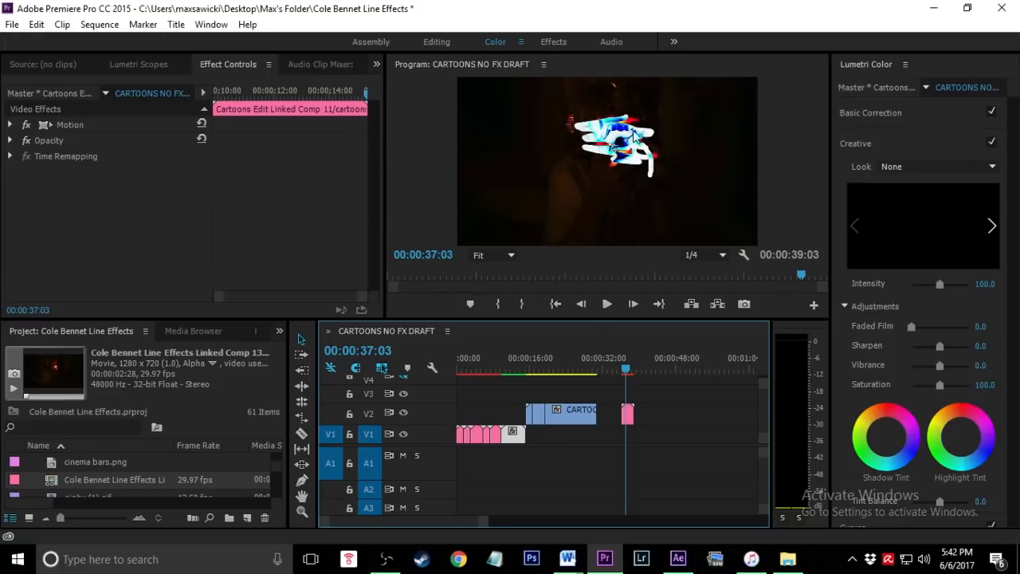
mouse_move(630, 104)
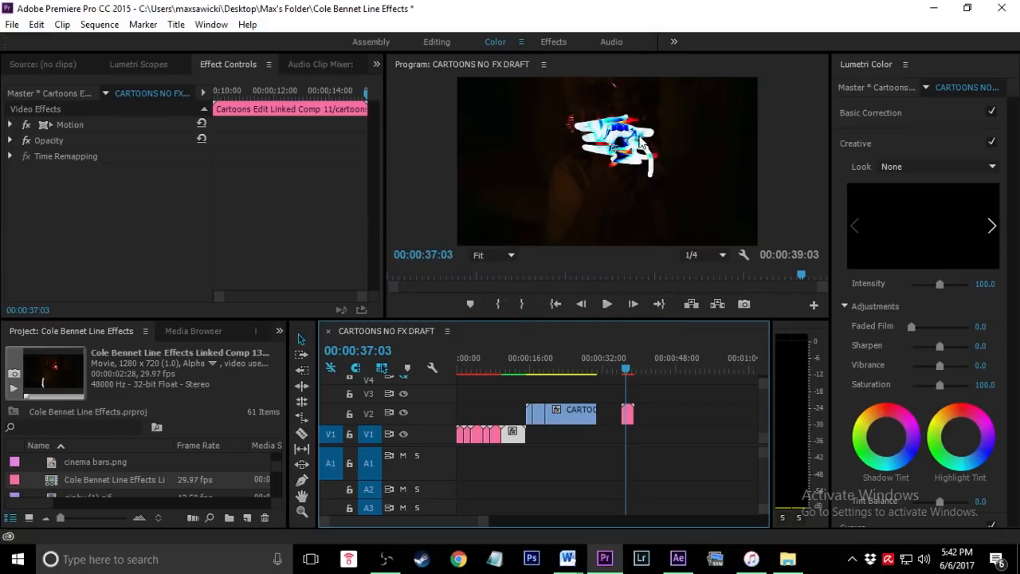
mouse_move(605, 132)
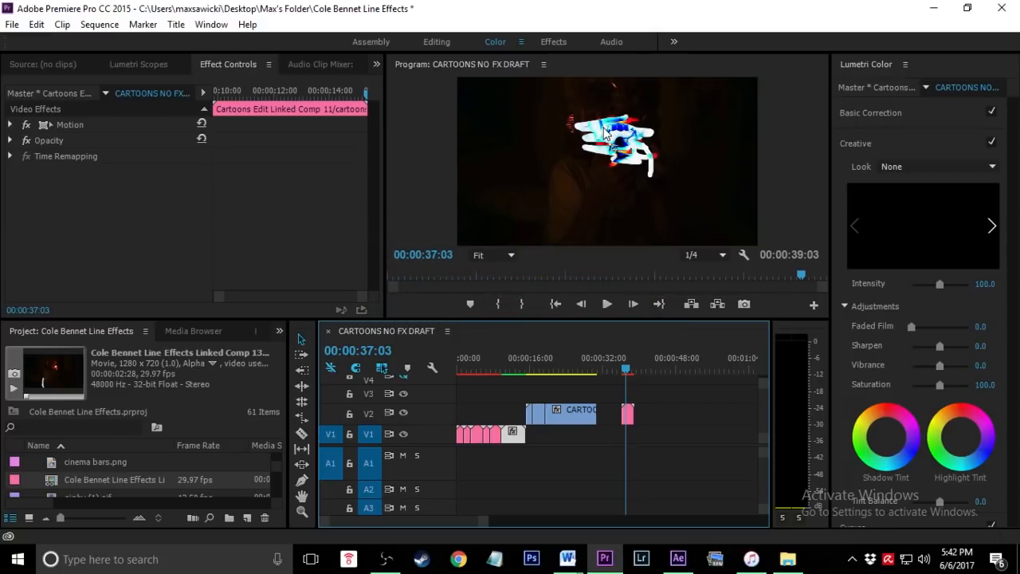